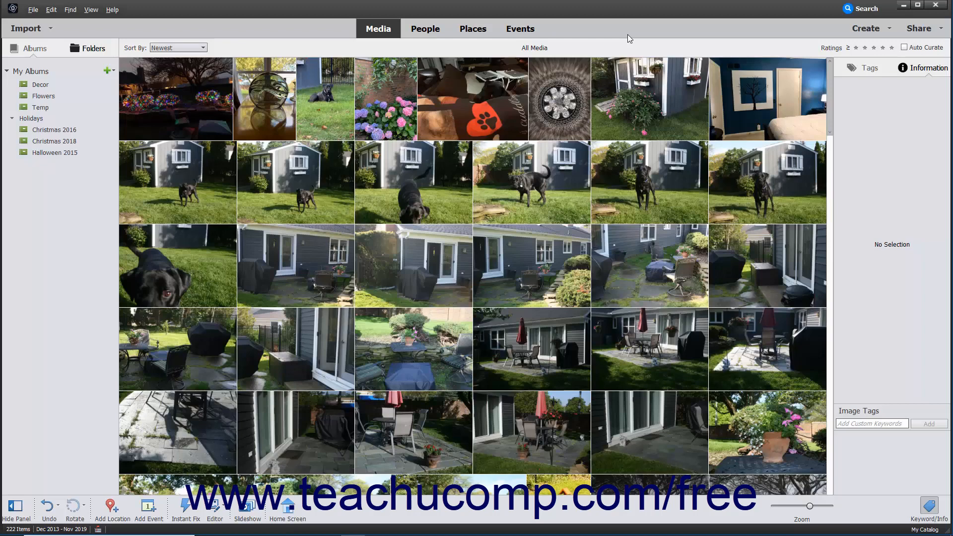
pyautogui.moveTo(678, 37)
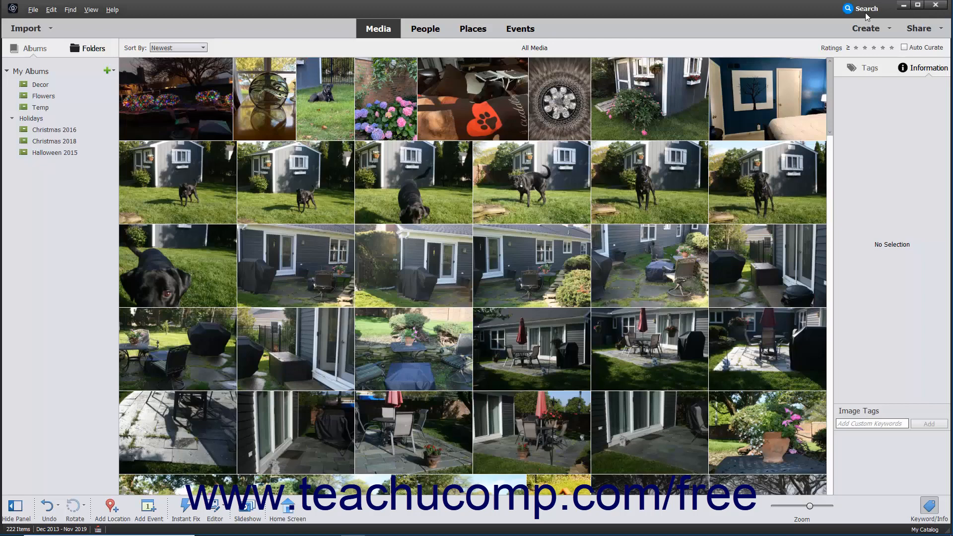
# Switch the Organizer to the search view over the whole catalog
pyautogui.click(863, 8)
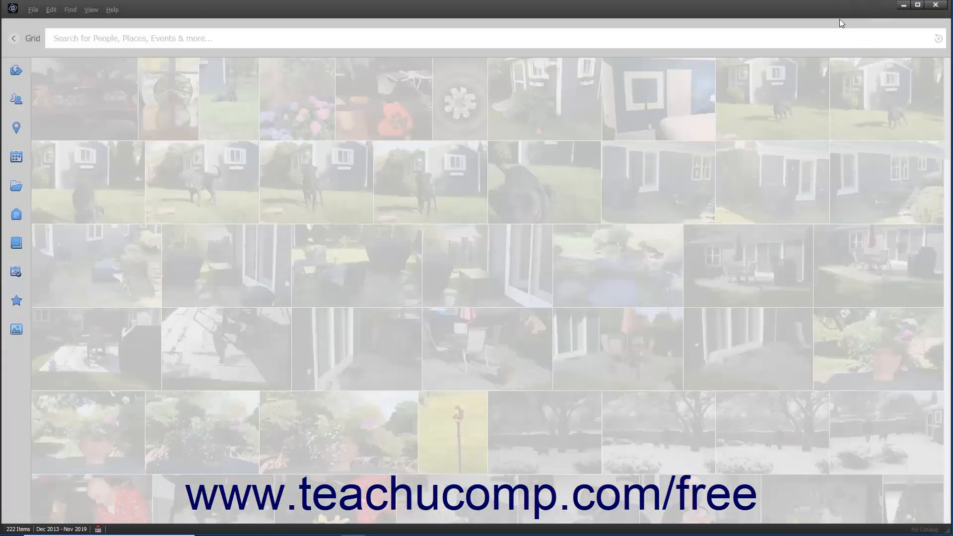
pyautogui.moveTo(163, 29)
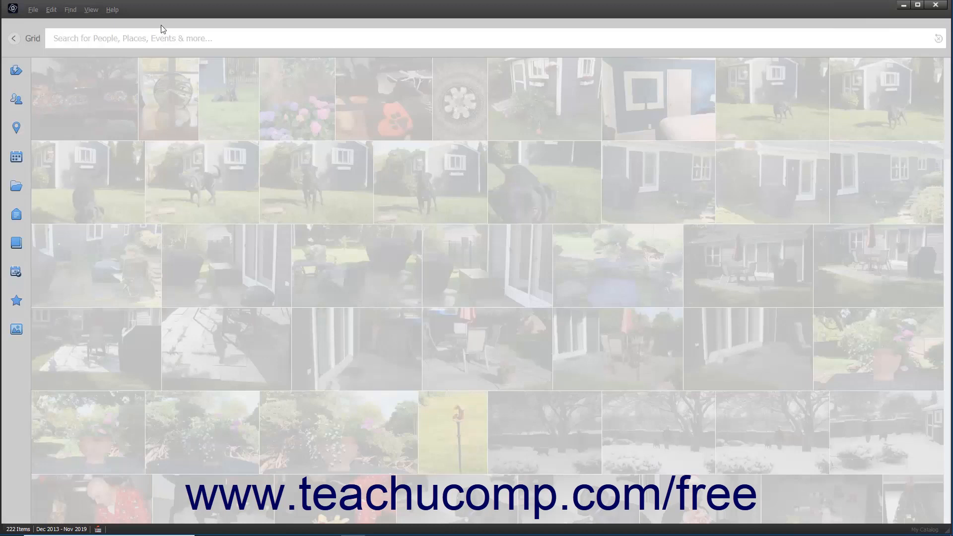
pyautogui.click(97, 38)
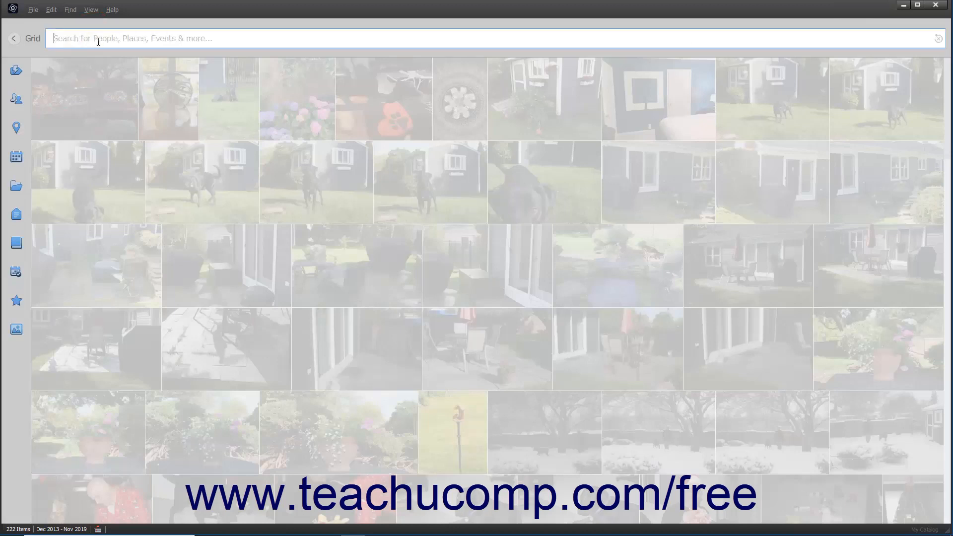
pyautogui.write('dog')
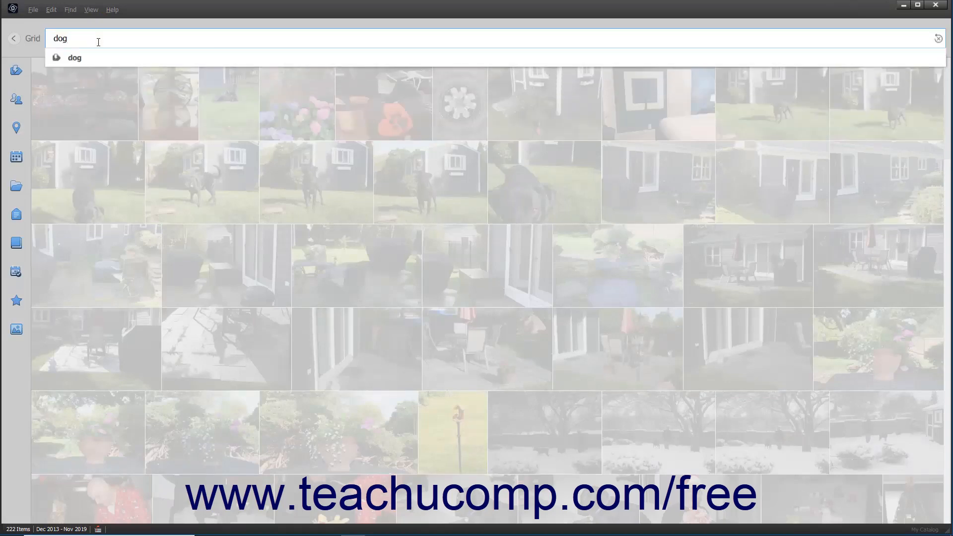
pyautogui.click(74, 57)
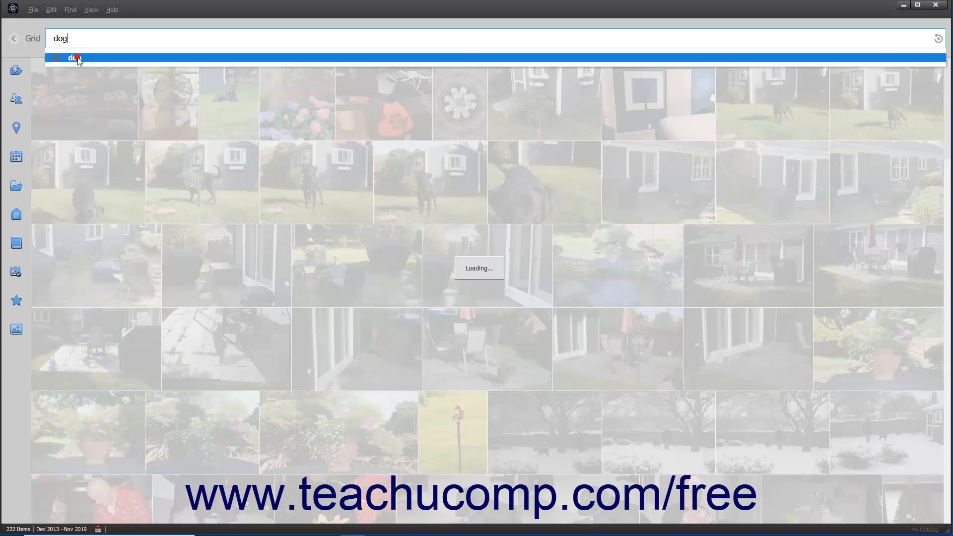
pyautogui.click(76, 58)
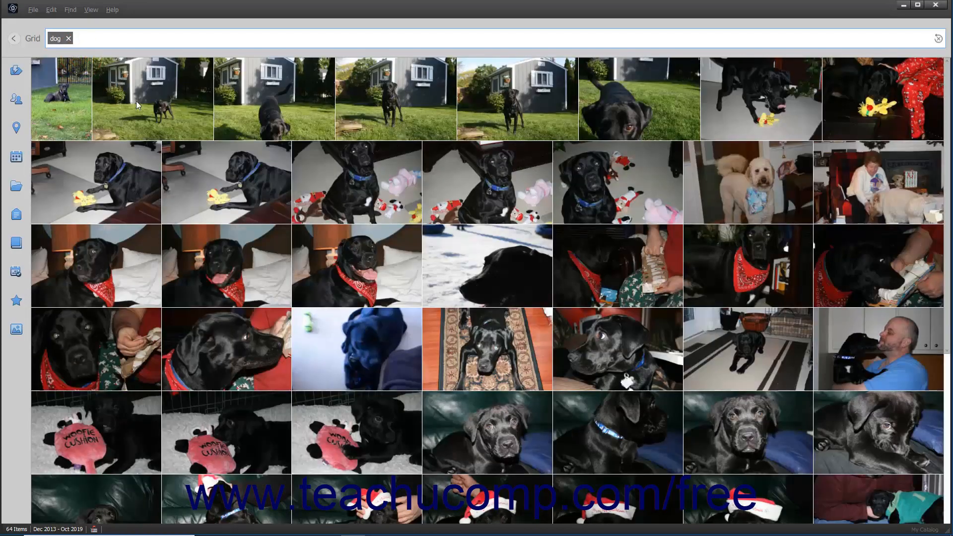
pyautogui.scroll(-3)
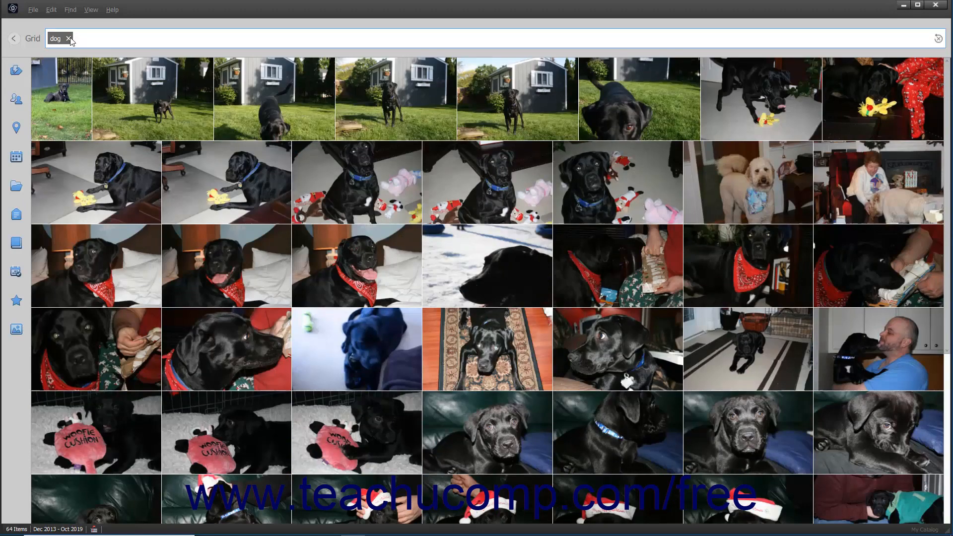
pyautogui.click(70, 38)
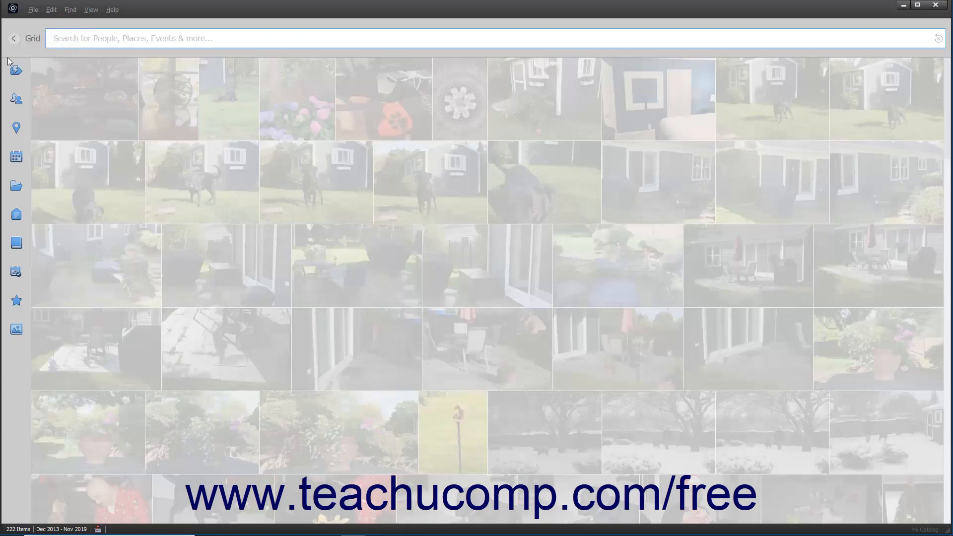
# Browse the Smart Tags, People, Albums and Media Types lists and filter by the animal smart tag
pyautogui.click(16, 68)
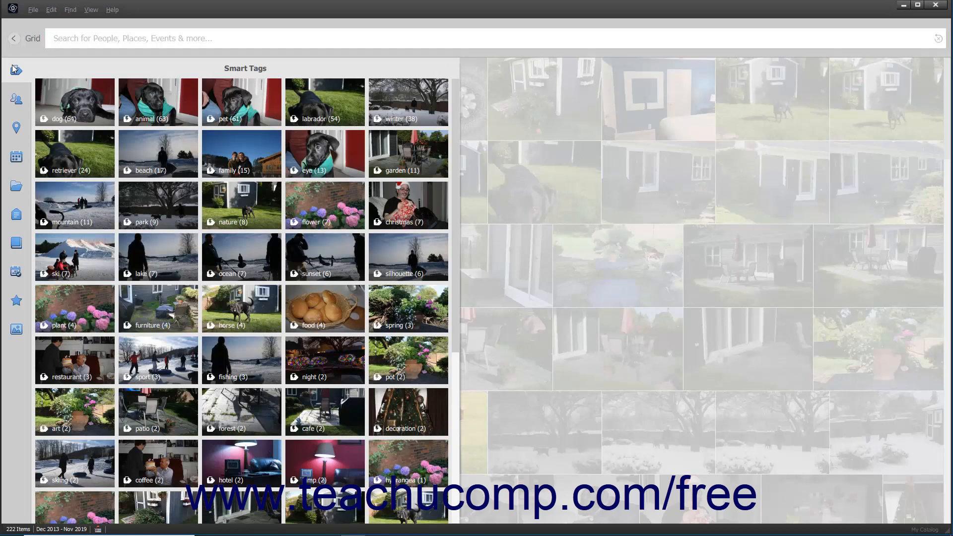
pyautogui.click(15, 98)
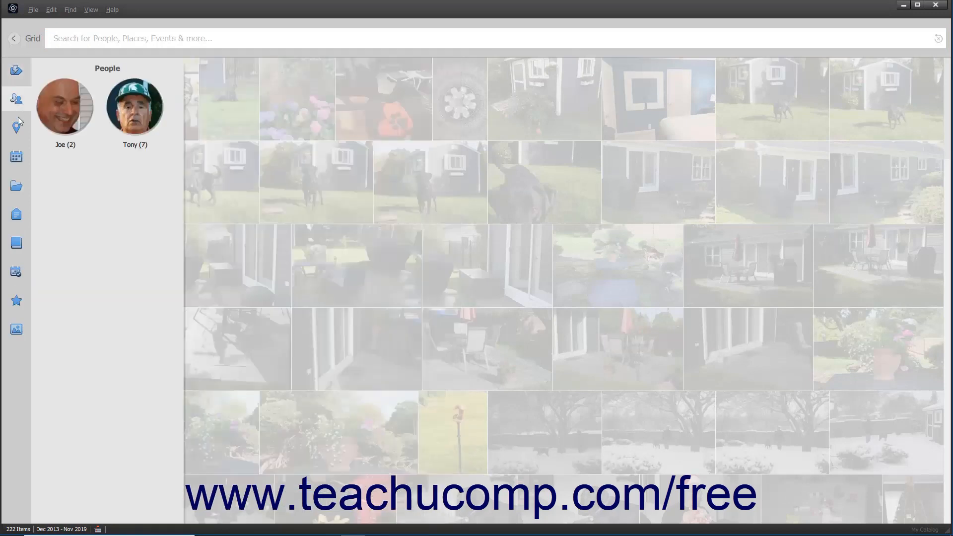
pyautogui.click(16, 158)
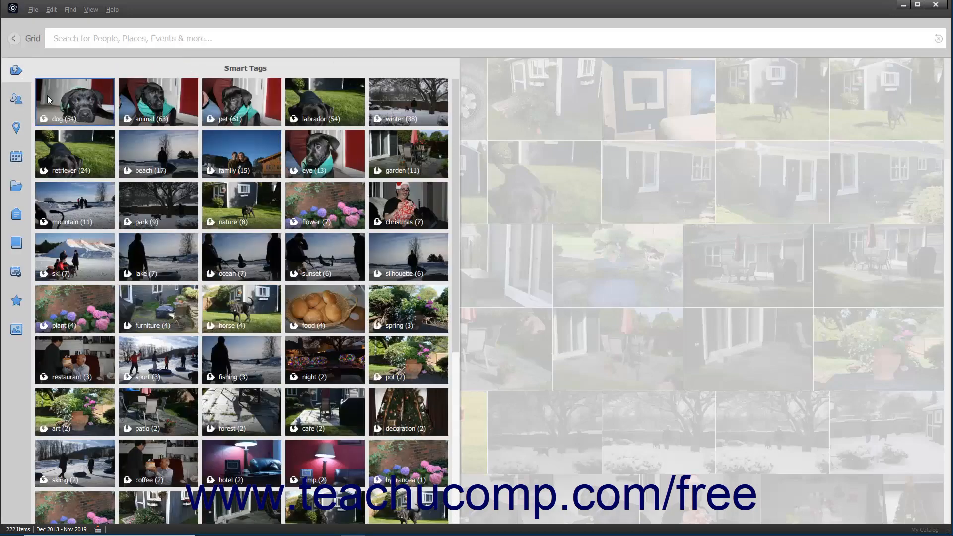
pyautogui.click(157, 101)
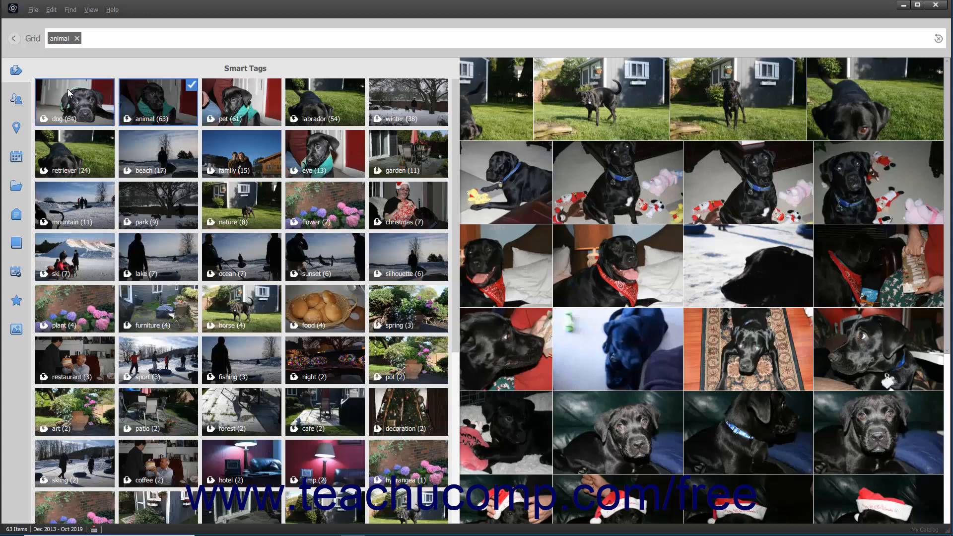
pyautogui.click(16, 98)
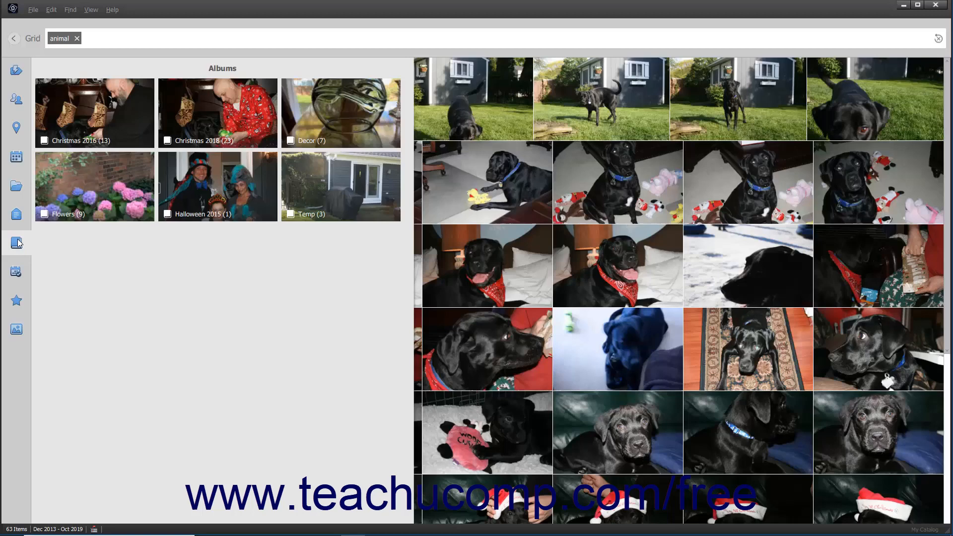
pyautogui.click(16, 272)
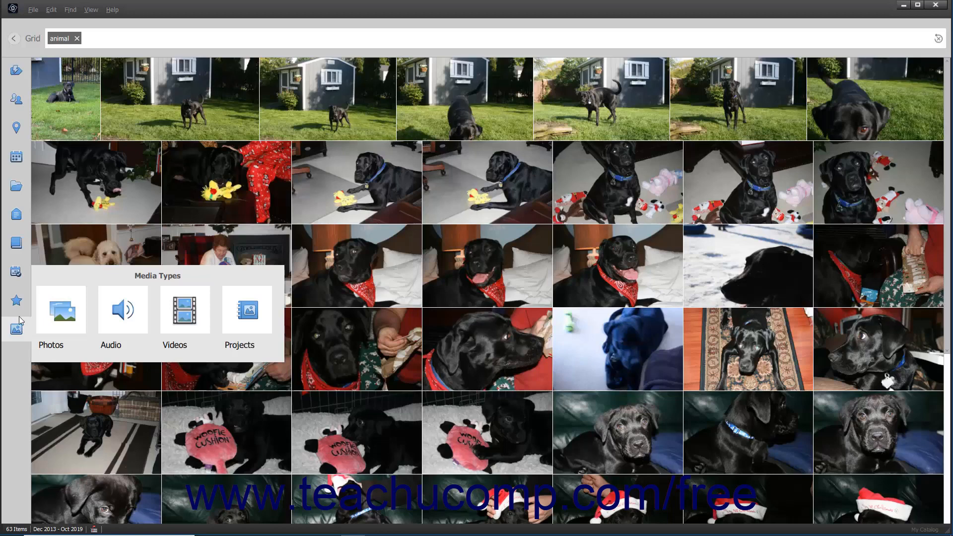
pyautogui.click(16, 70)
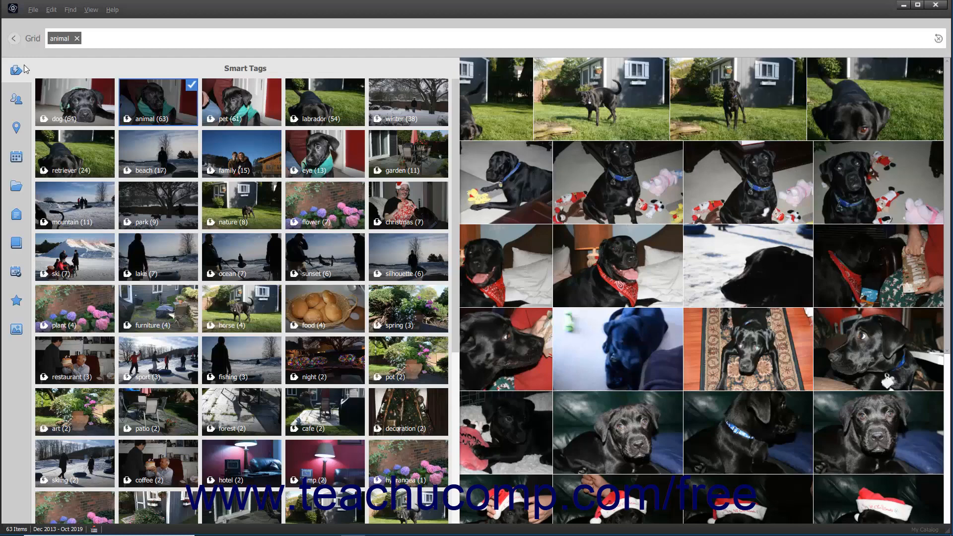
# Show the 63 animal results in the media grid and bring up actions for the dog-on-lawn photo
pyautogui.click(14, 39)
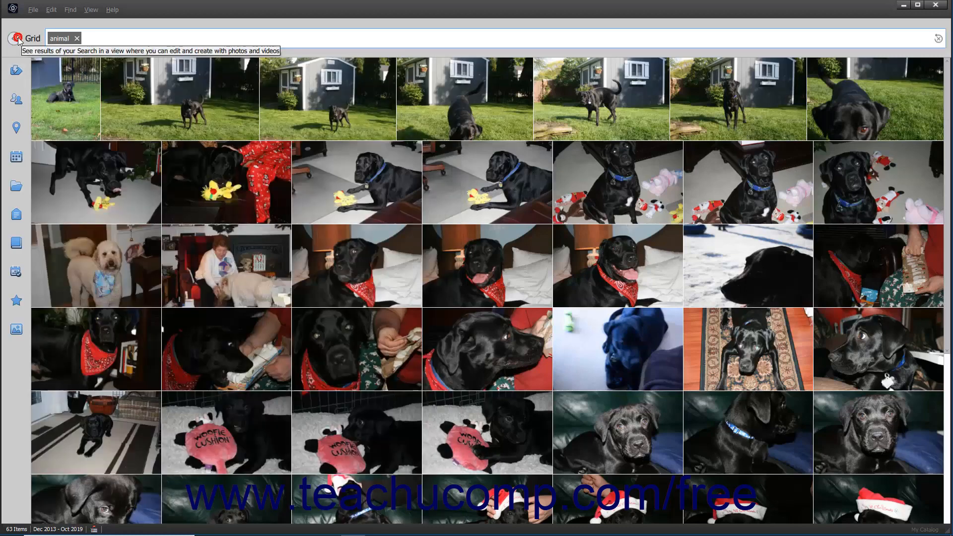
pyautogui.click(34, 37)
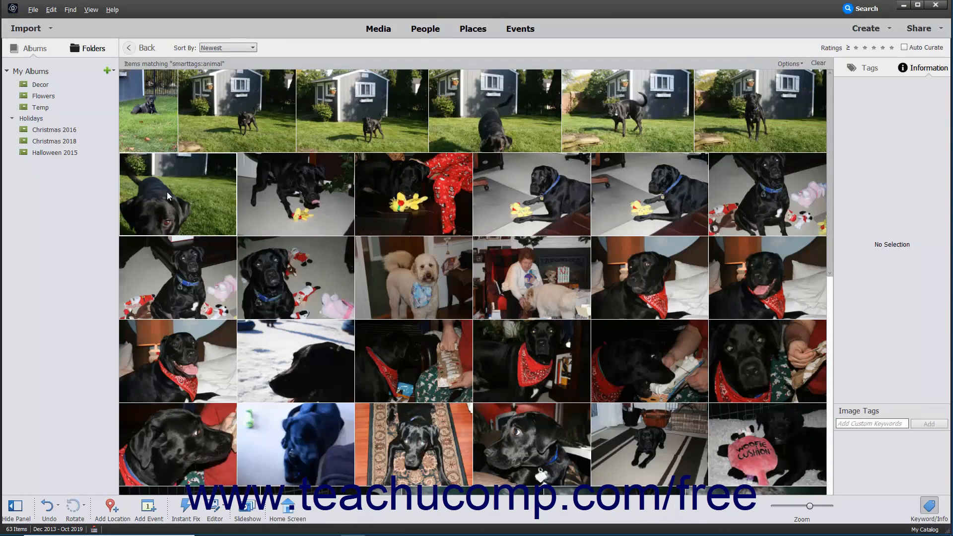
pyautogui.rightClick(178, 194)
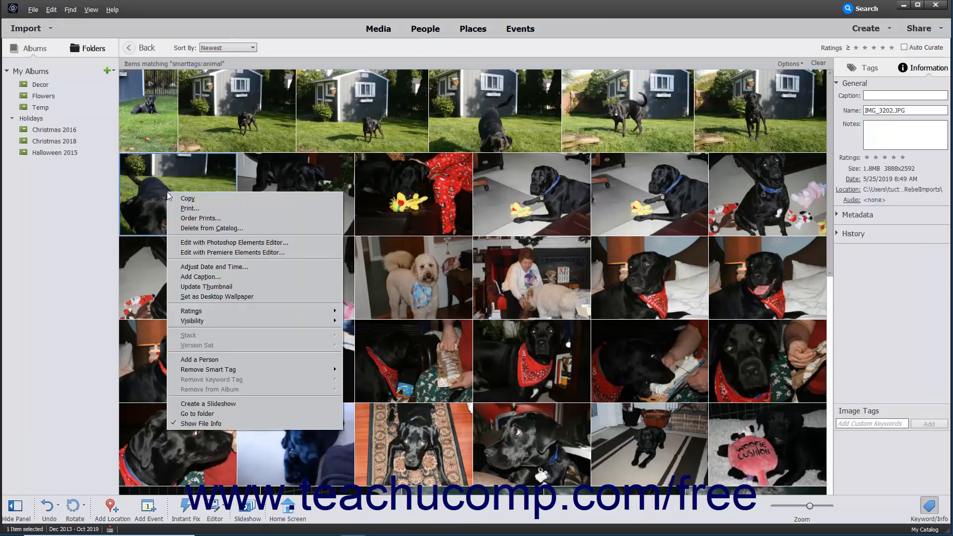
pyautogui.moveTo(212, 369)
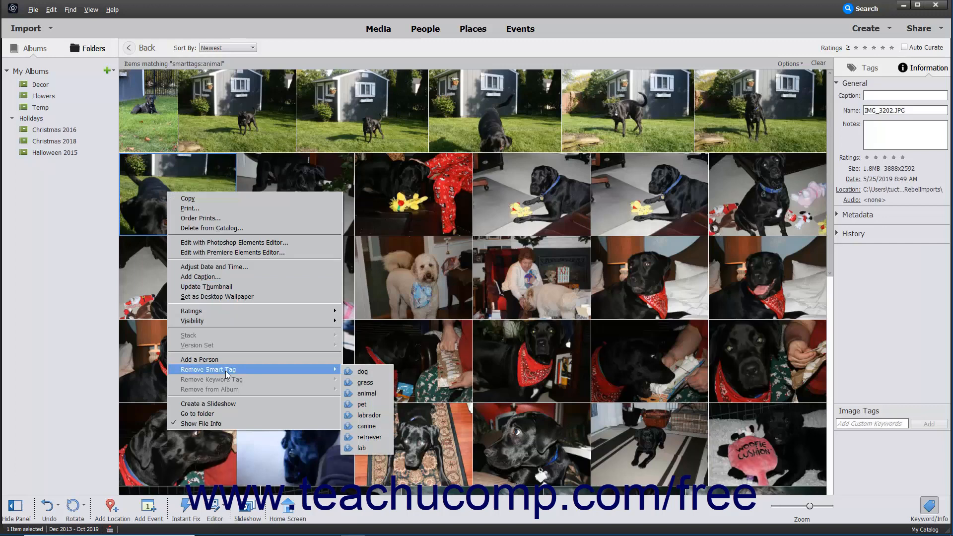
pyautogui.moveTo(363, 372)
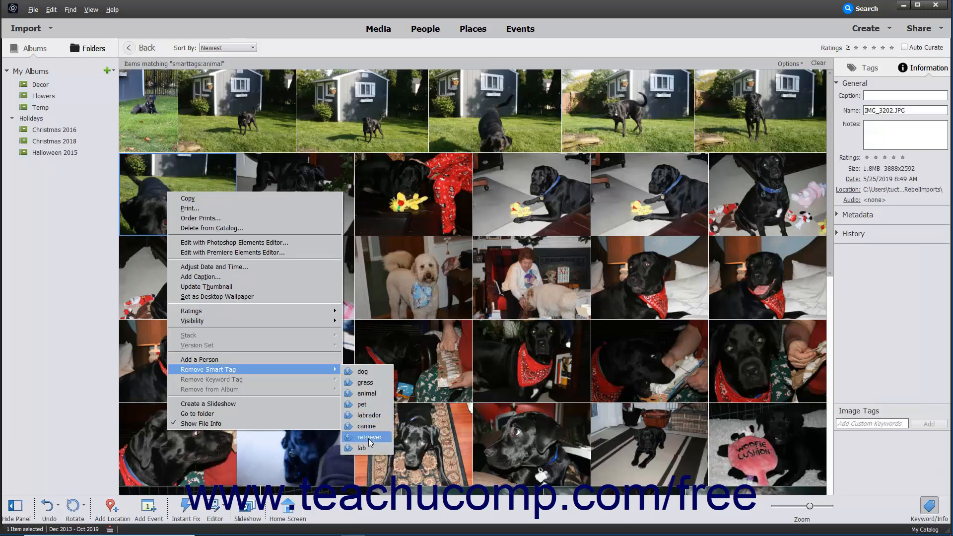
pyautogui.moveTo(362, 447)
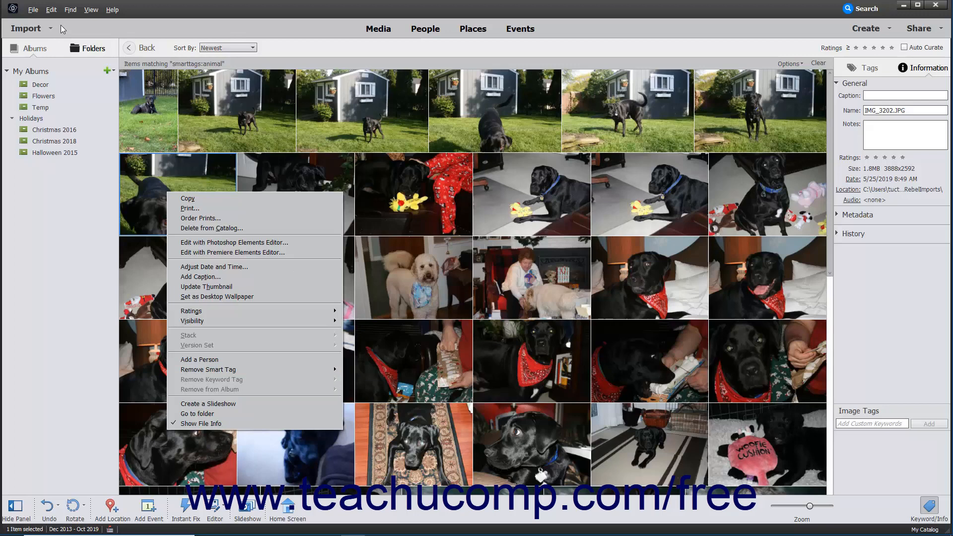
# Review the Media-Analysis preferences with smart tag analysis enabled and confirm them
pyautogui.click(51, 9)
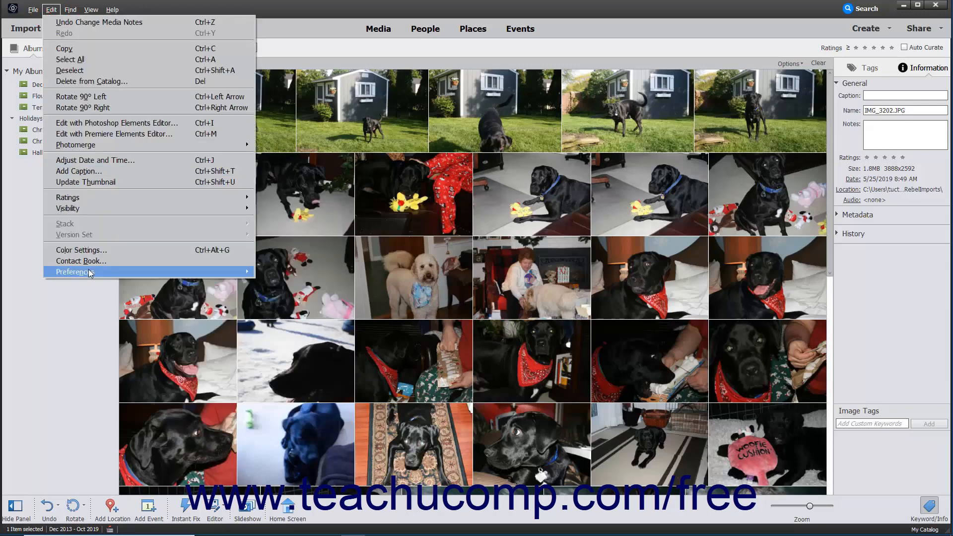
pyautogui.moveTo(74, 272)
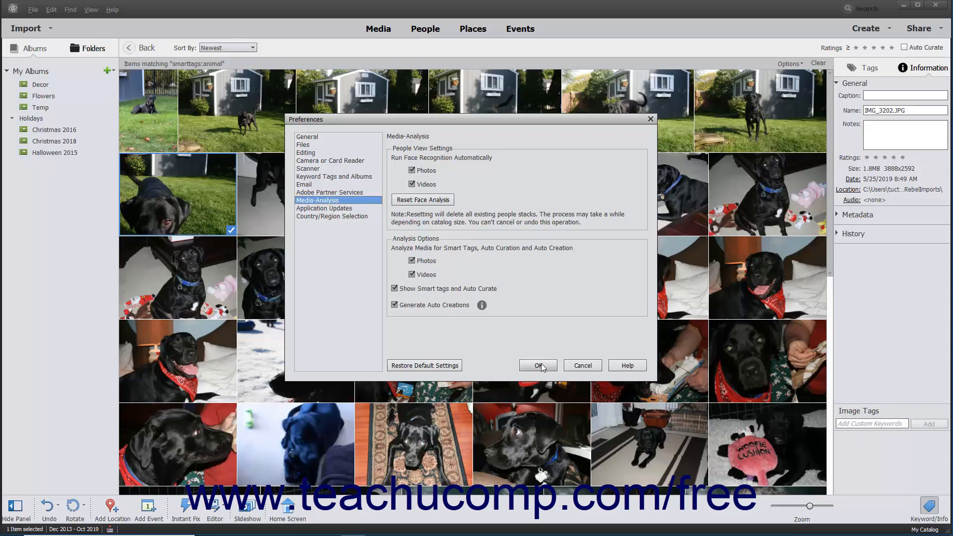
pyautogui.click(538, 365)
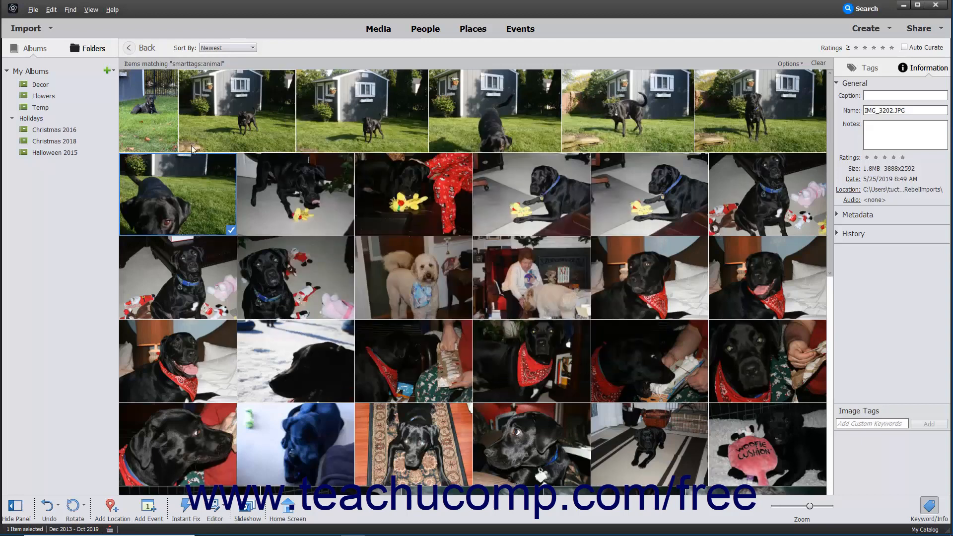
# Clear the animal filter, filter by the Christmas keyword tag, and show the results options
pyautogui.click(145, 47)
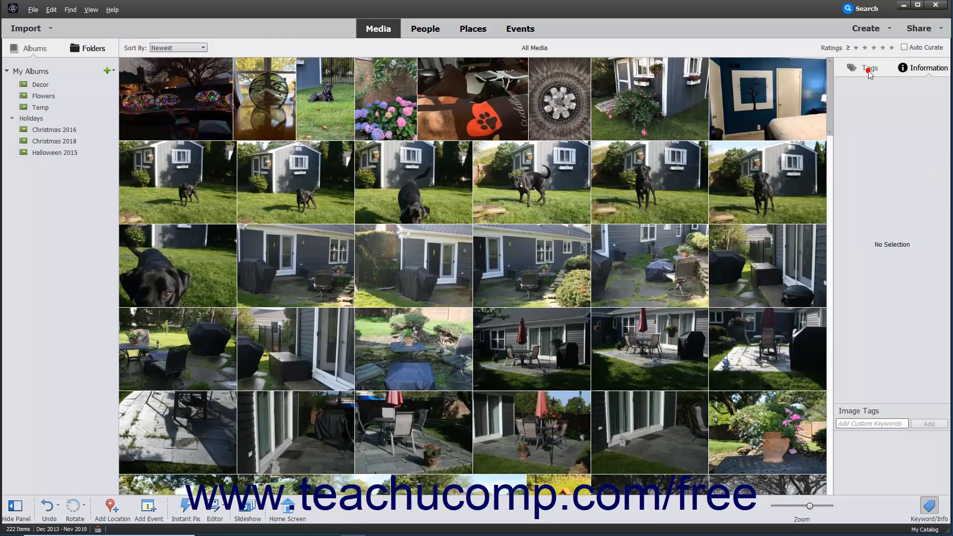
pyautogui.click(870, 68)
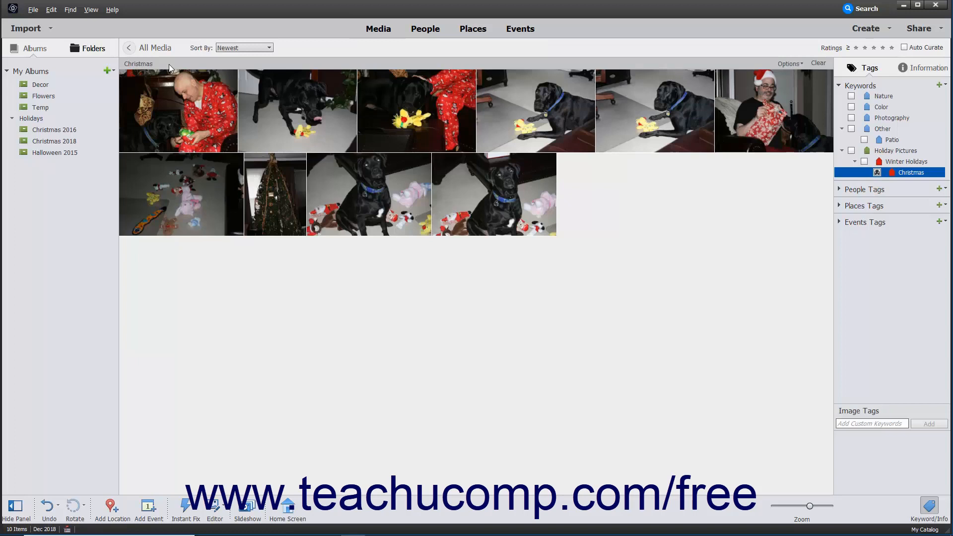
pyautogui.moveTo(150, 64)
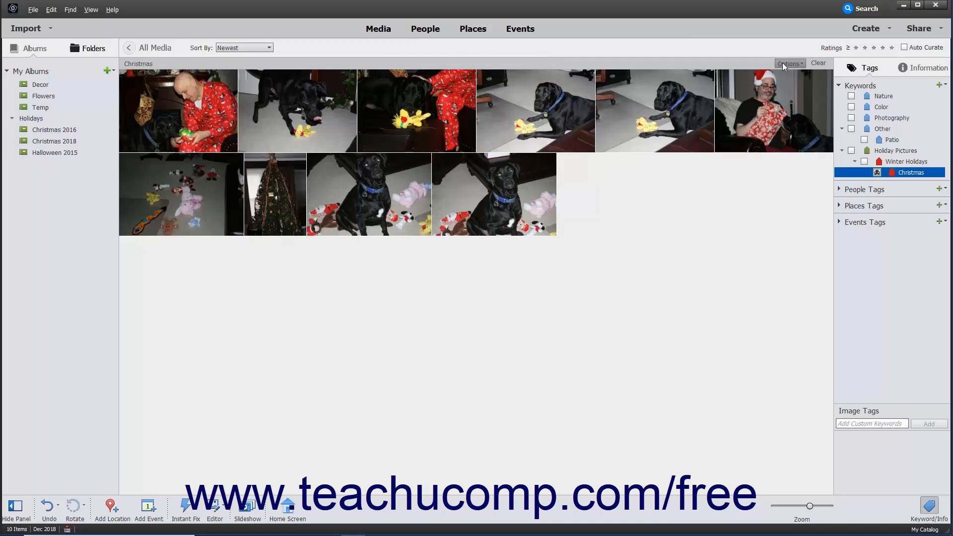
pyautogui.click(790, 64)
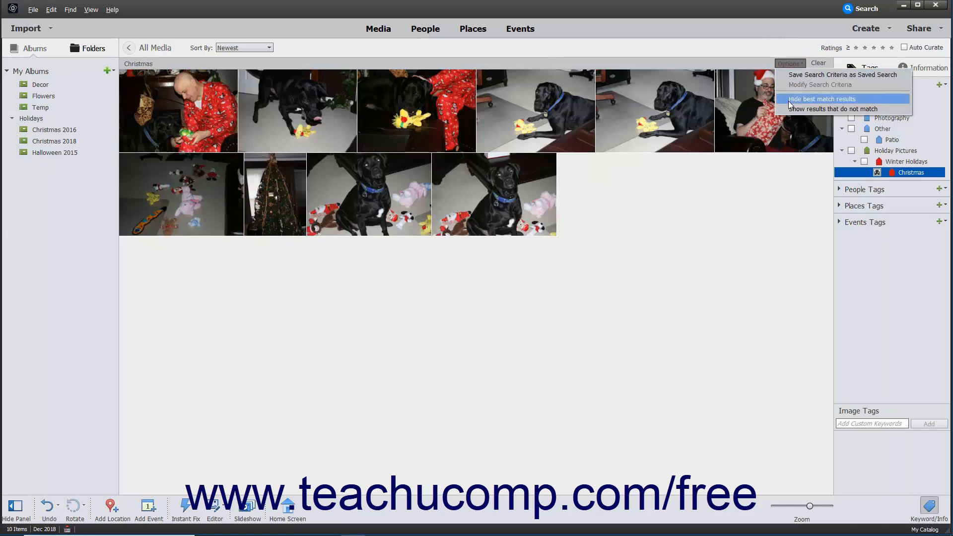
# Hide best match results, filter to five-star photos, then return to all 222 media items
pyautogui.click(818, 63)
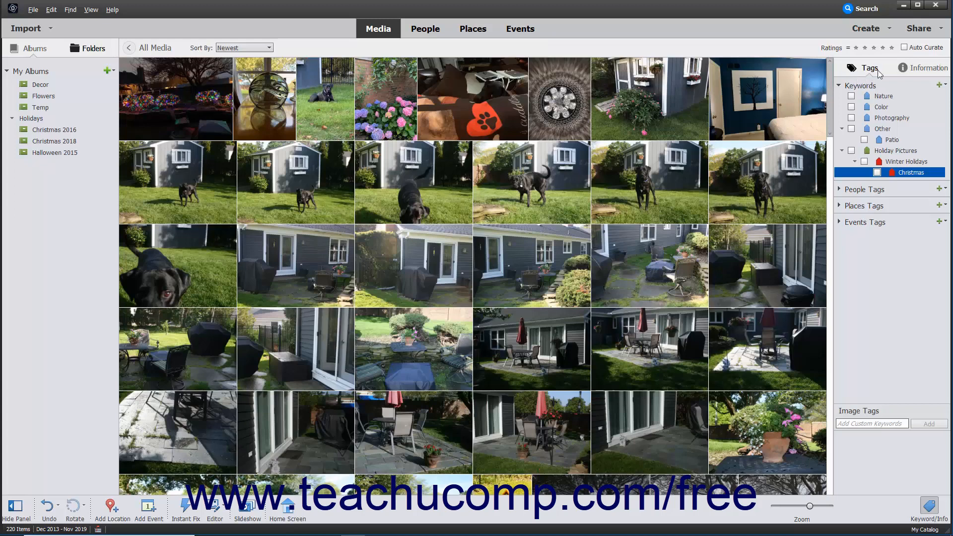
pyautogui.click(890, 47)
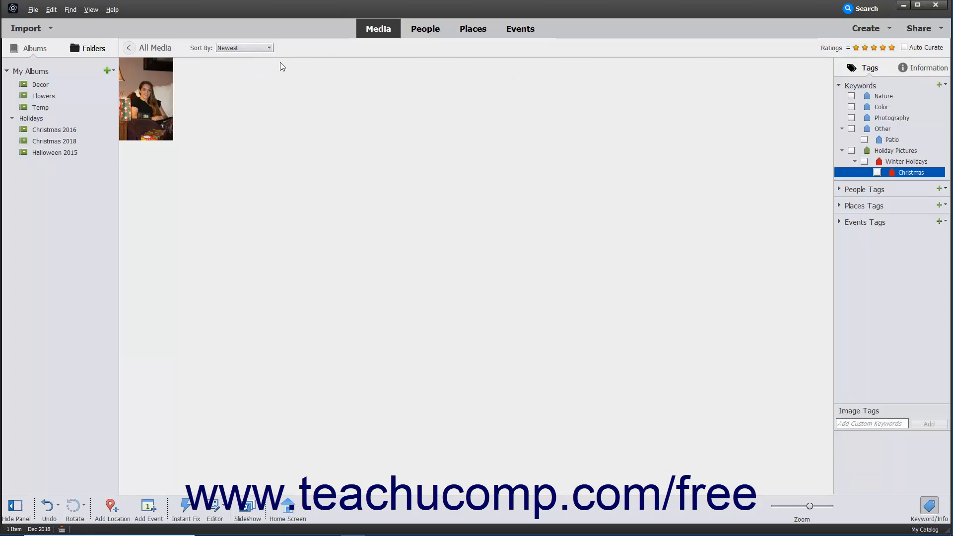
pyautogui.moveTo(157, 53)
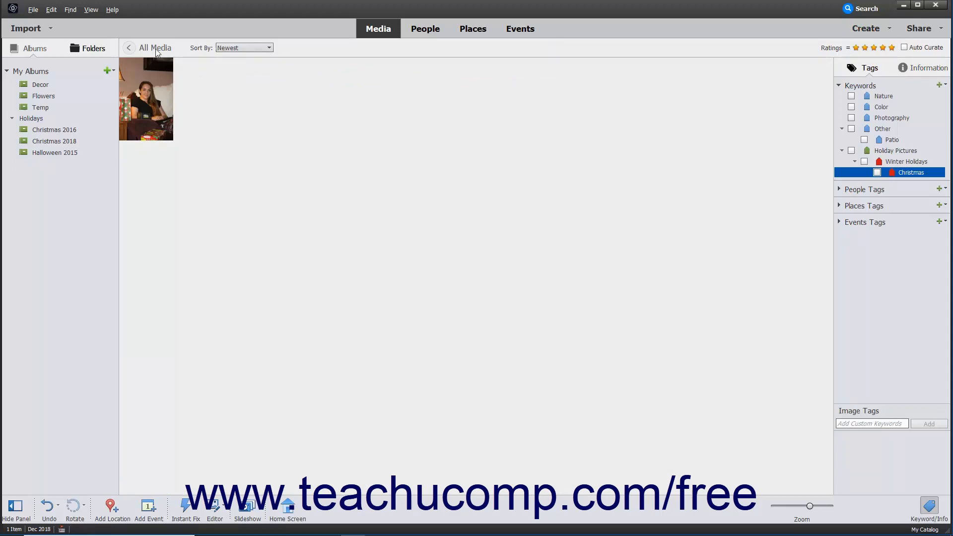
pyautogui.click(155, 48)
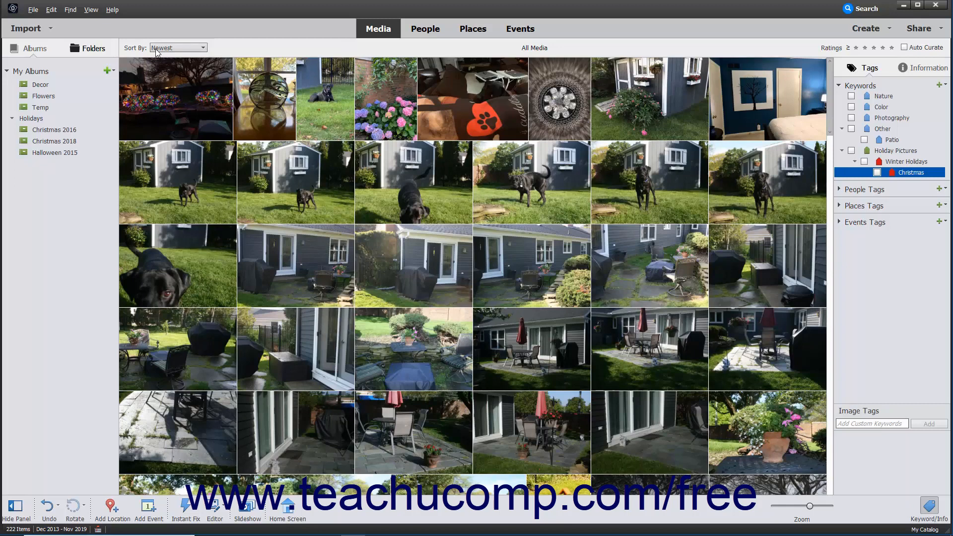
pyautogui.moveTo(177, 47)
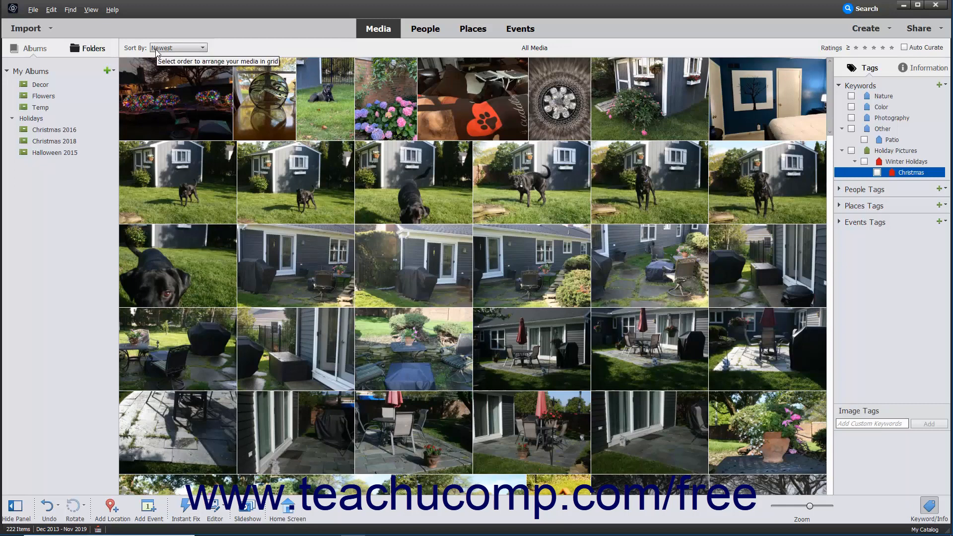
pyautogui.moveTo(107, 40)
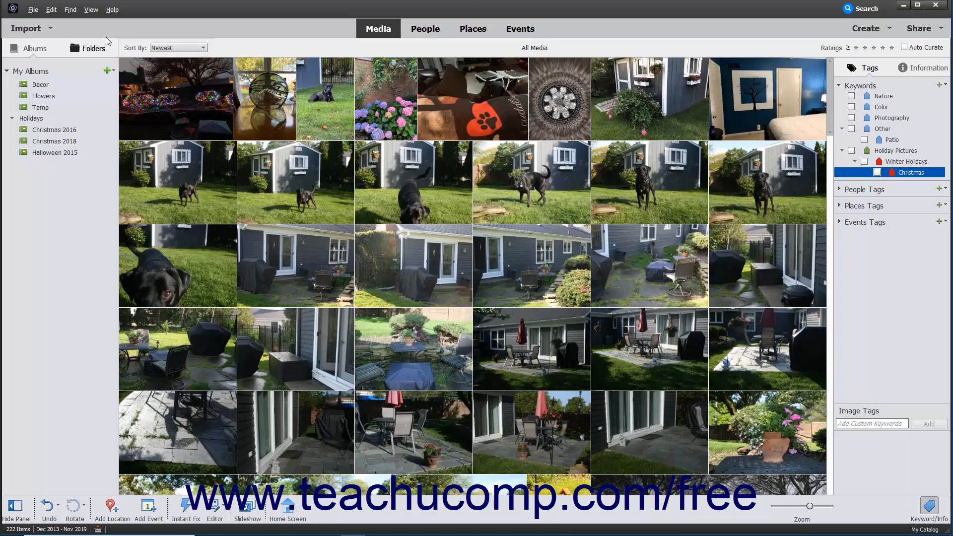
# Run a Find by Details search for filenames containing 'pend', leaving one matching photo
pyautogui.click(70, 10)
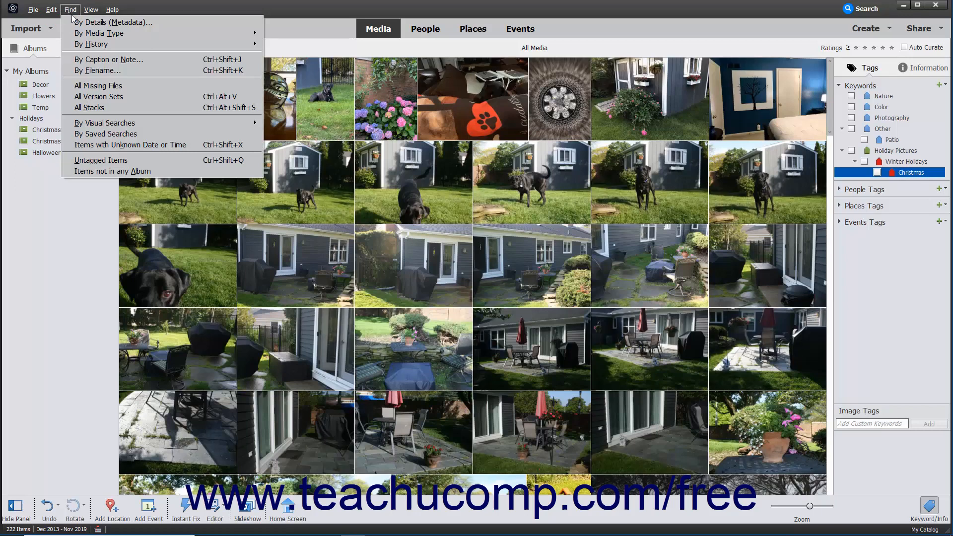
pyautogui.moveTo(113, 21)
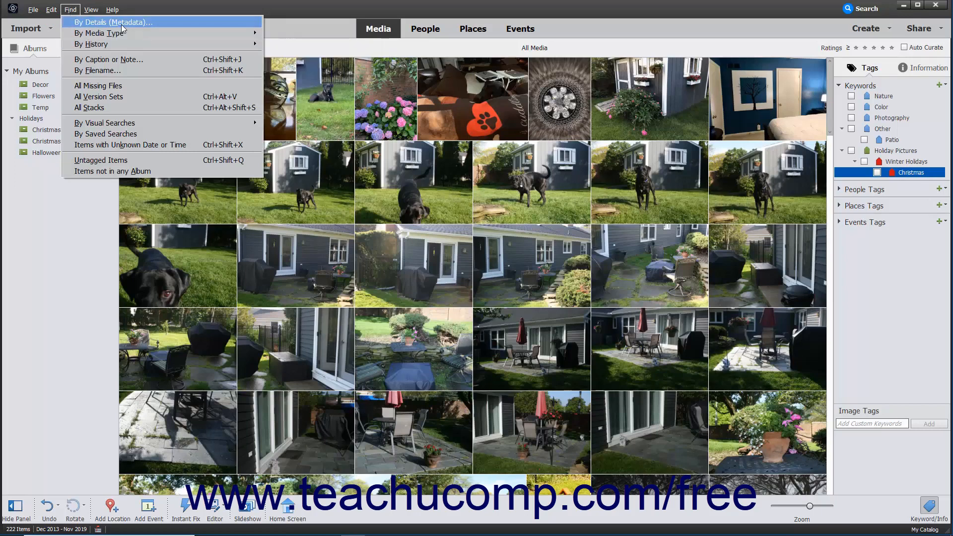
pyautogui.click(113, 23)
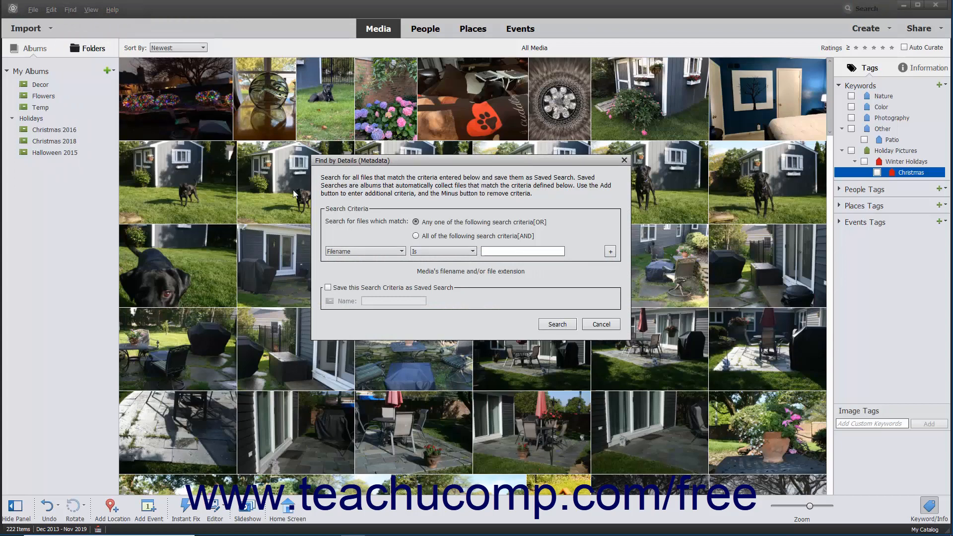
pyautogui.write('pendant')
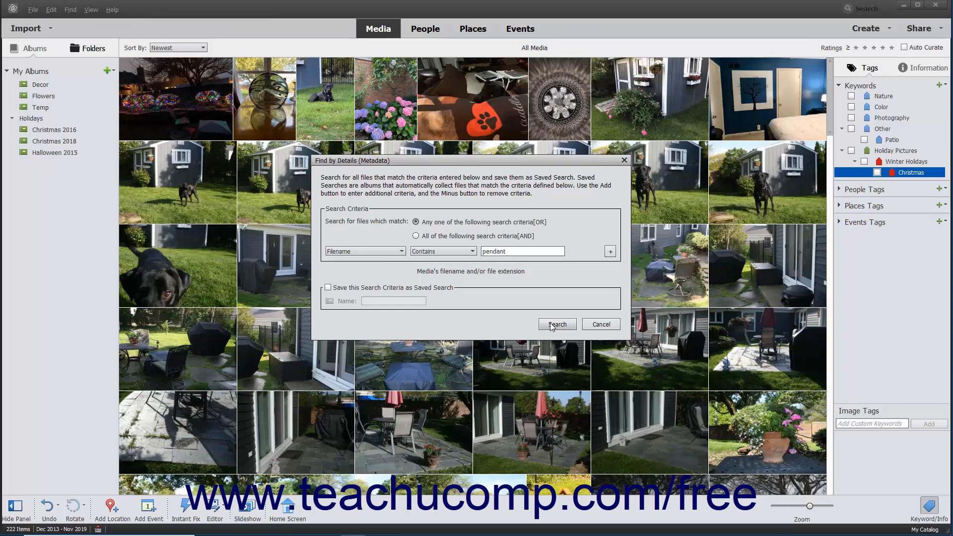
pyautogui.click(556, 323)
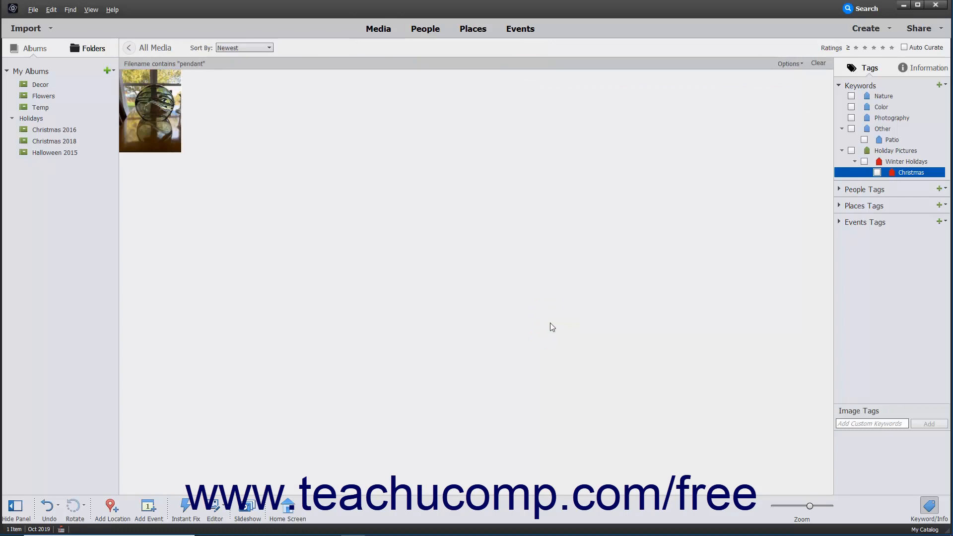
pyautogui.moveTo(251, 110)
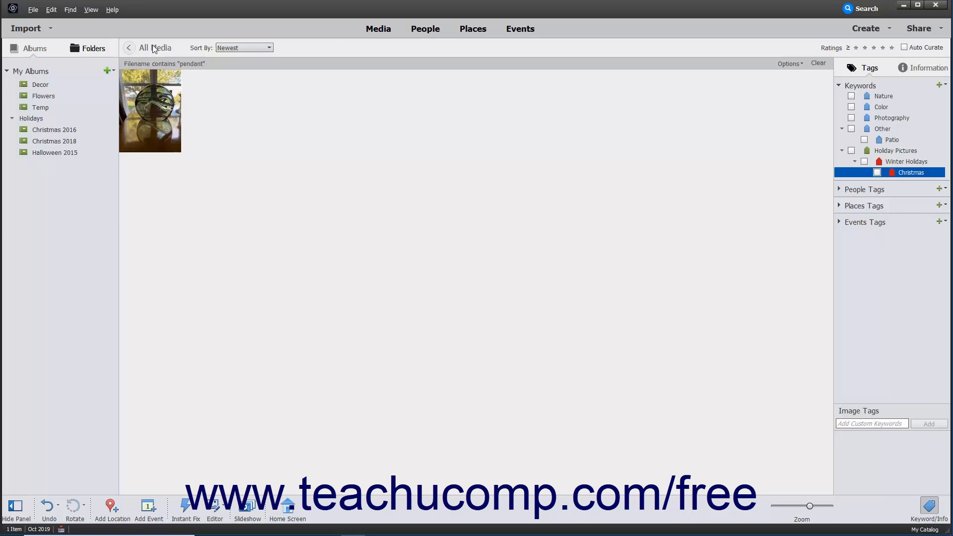
# Return to all media, select the flowerpot photo, and reopen the Find commands
pyautogui.click(817, 64)
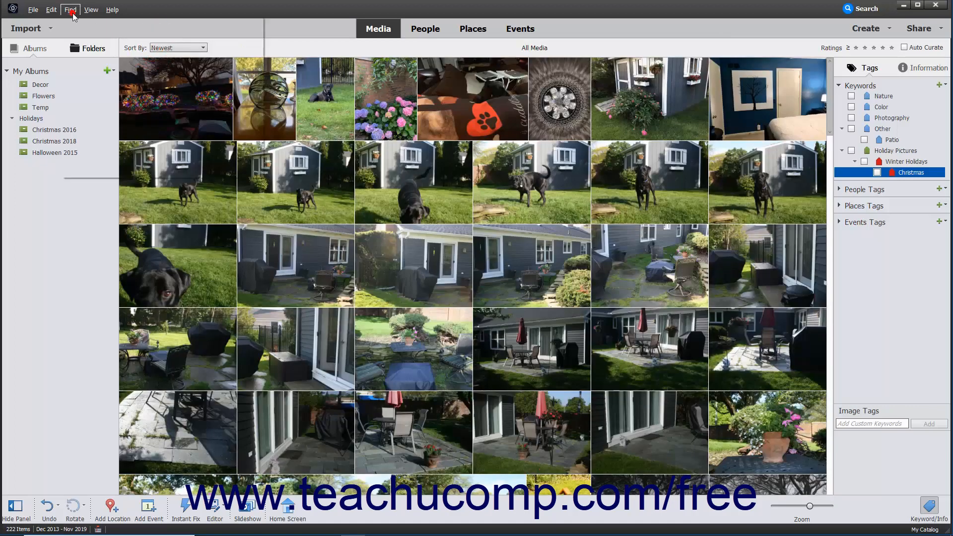
pyautogui.click(69, 10)
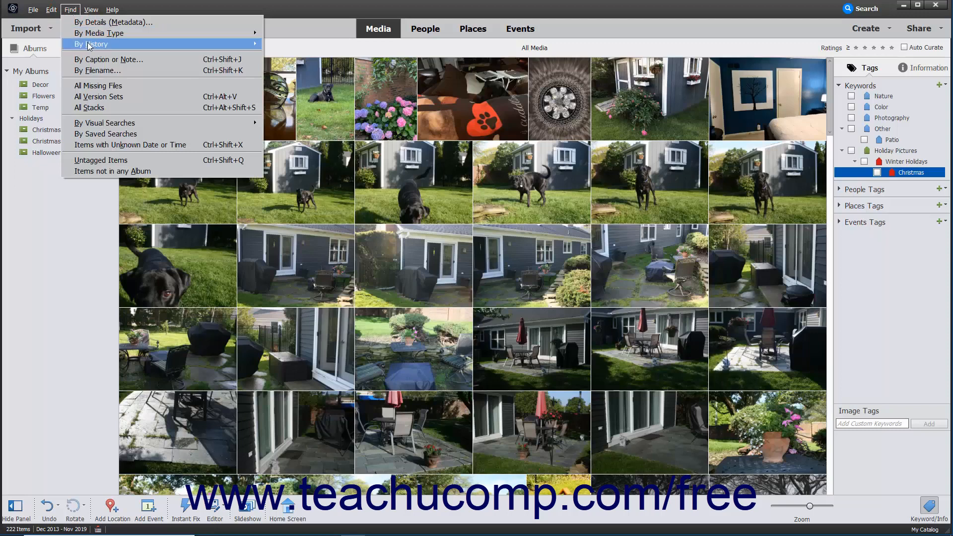
pyautogui.moveTo(105, 123)
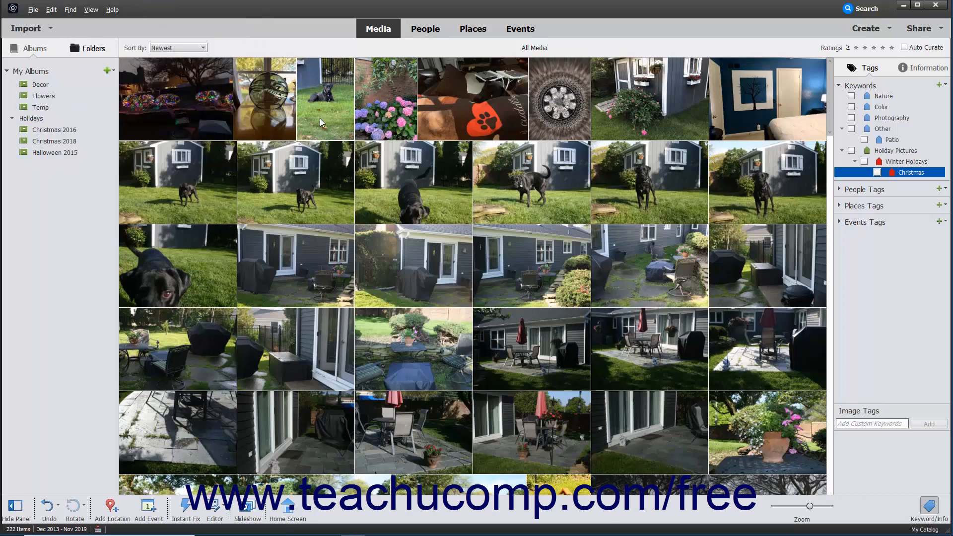
pyautogui.click(766, 432)
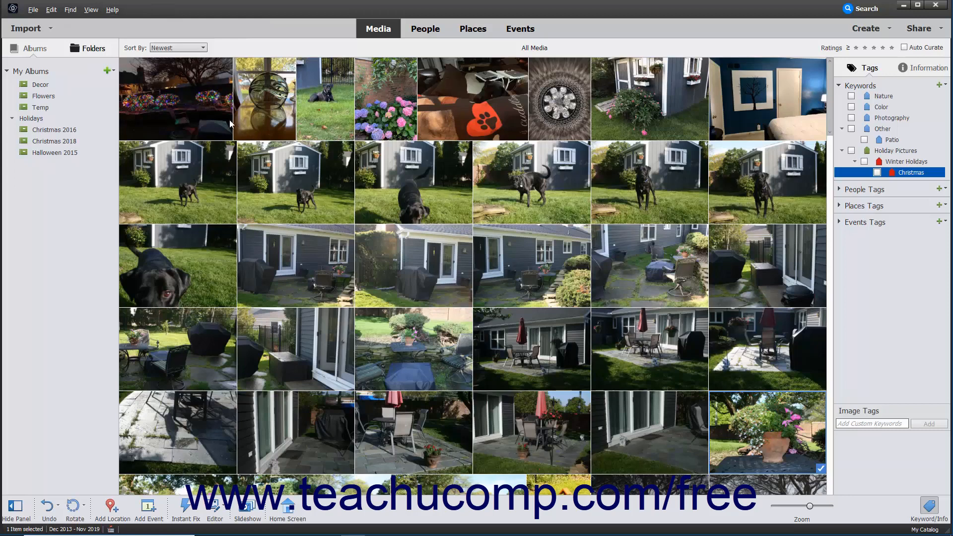
pyautogui.click(70, 9)
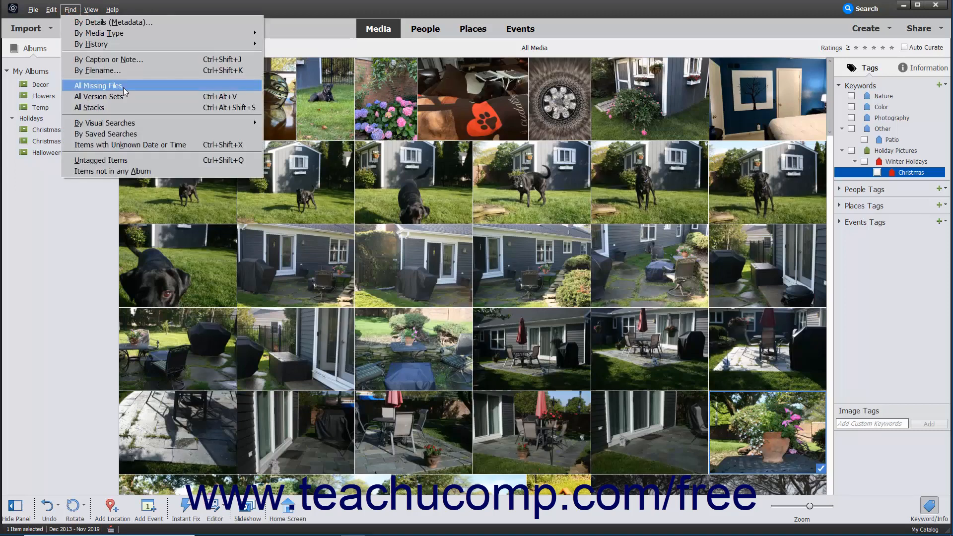
pyautogui.moveTo(106, 122)
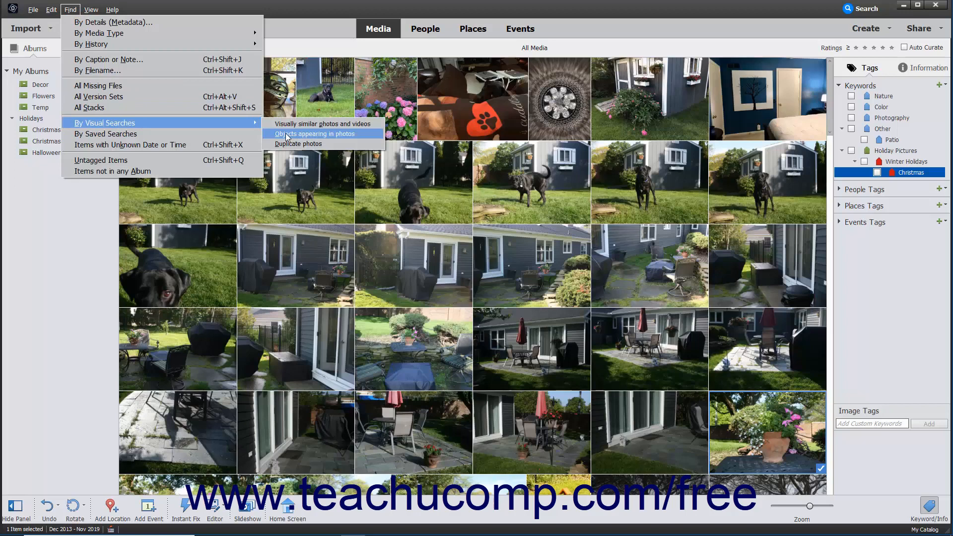
# Start an object search with the marking box stretched over the whole flowerpot
pyautogui.click(310, 134)
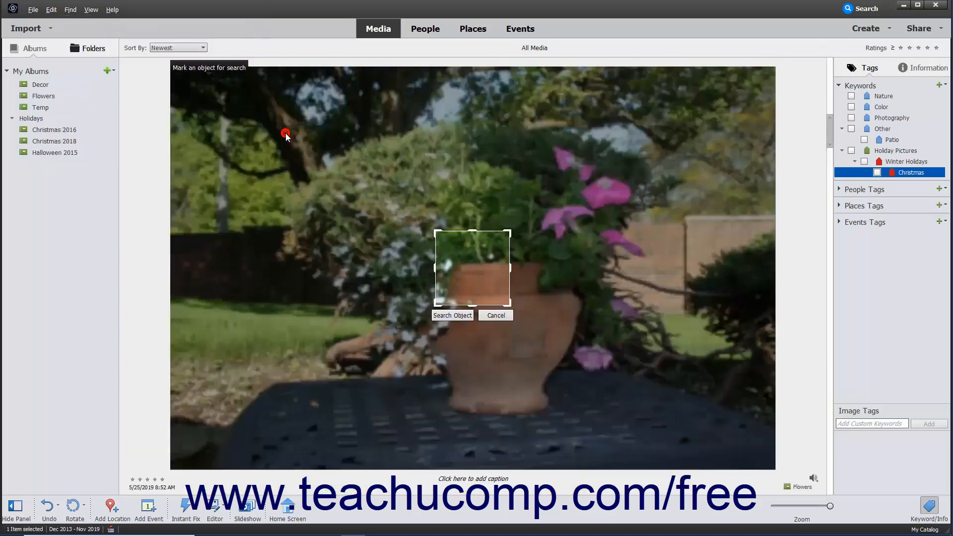
pyautogui.click(453, 314)
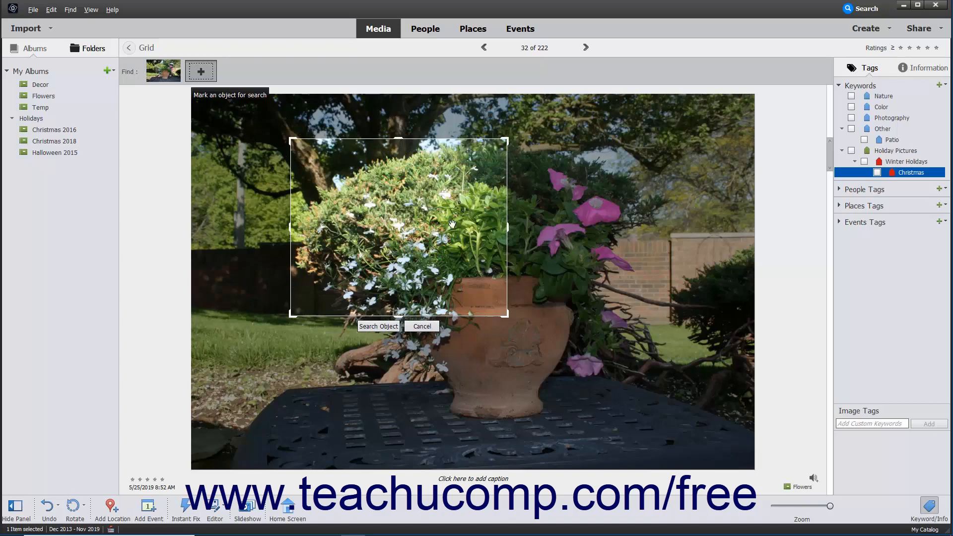
pyautogui.moveTo(506, 226); pyautogui.dragTo(648, 237)
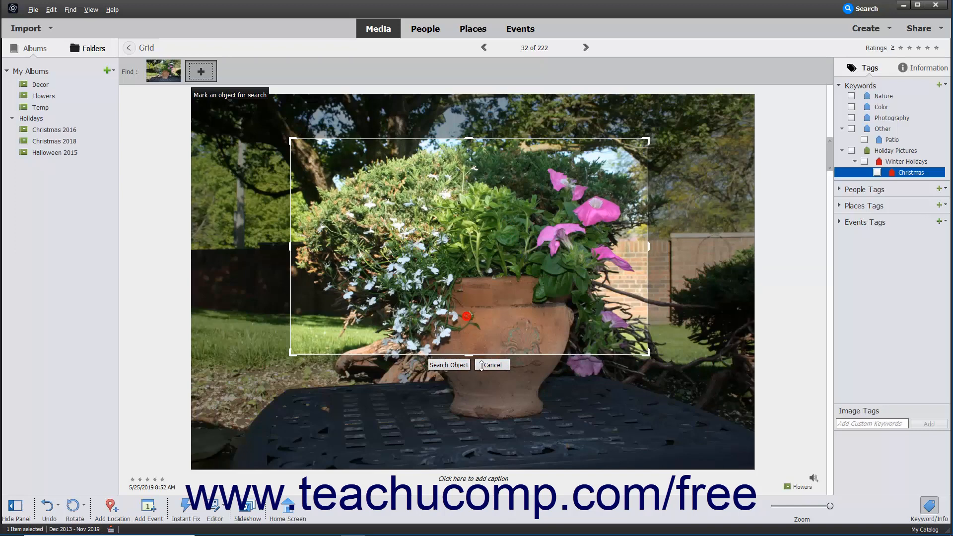
pyautogui.moveTo(469, 358); pyautogui.dragTo(469, 433)
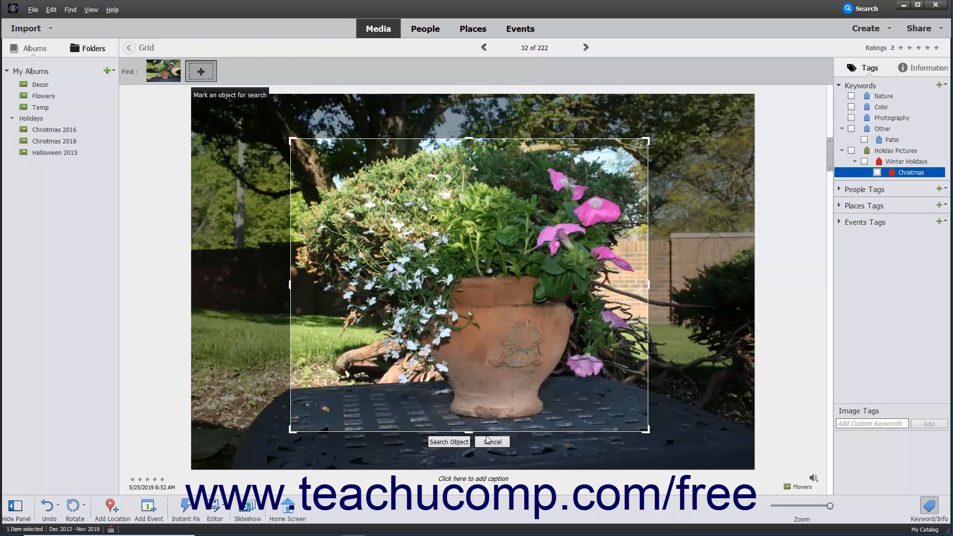
pyautogui.click(449, 442)
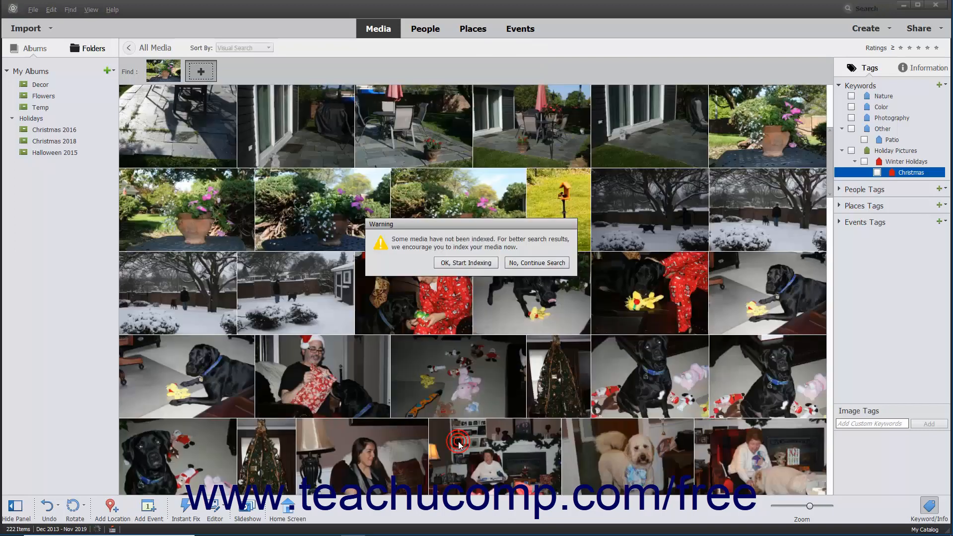